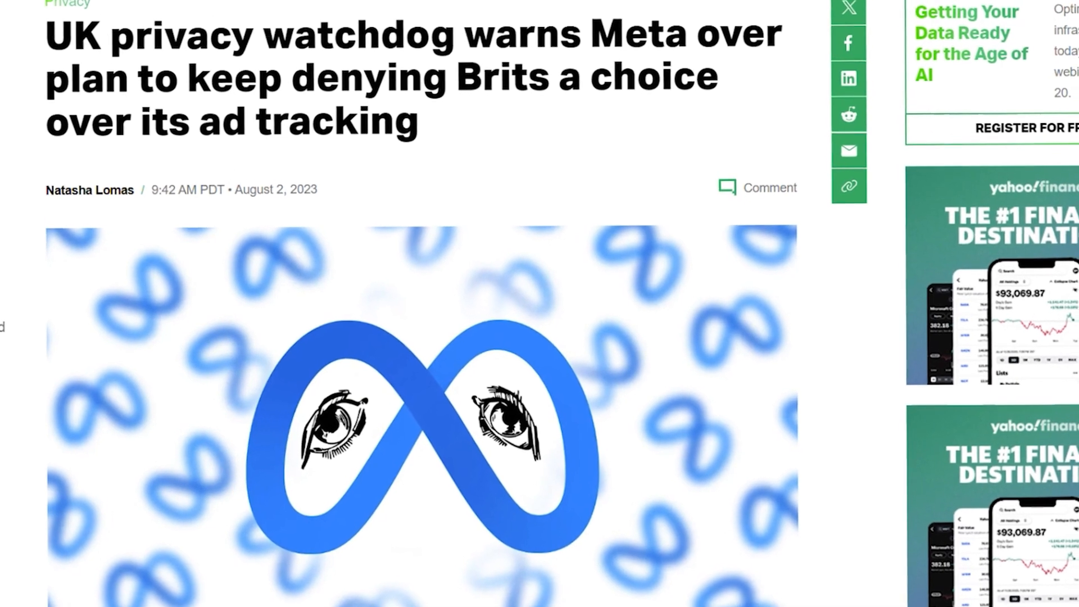
scroll("down", 3)
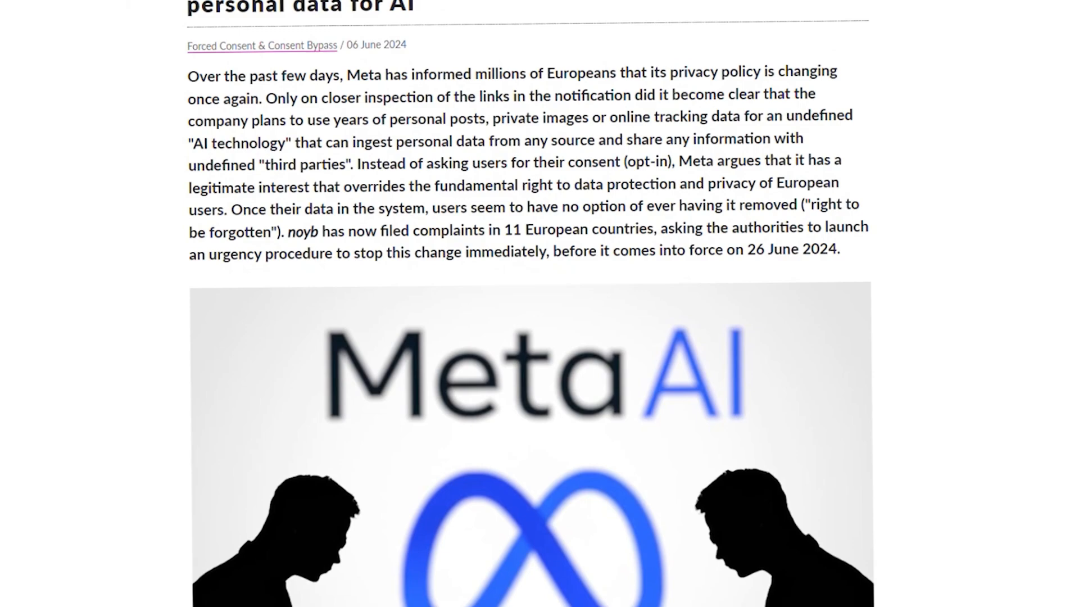
scroll("down", 3)
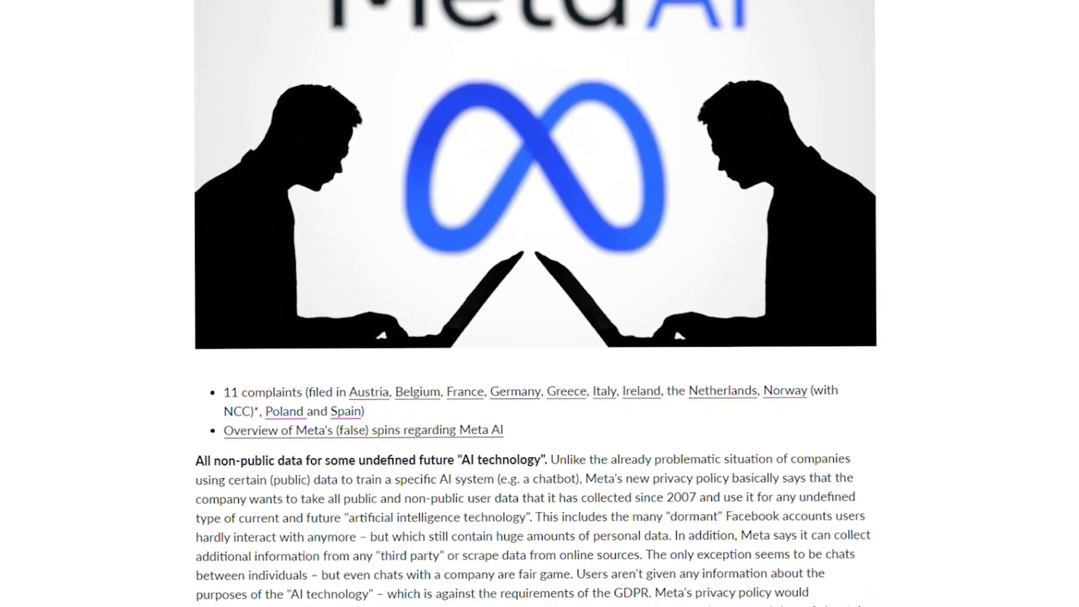
scroll("down", 3)
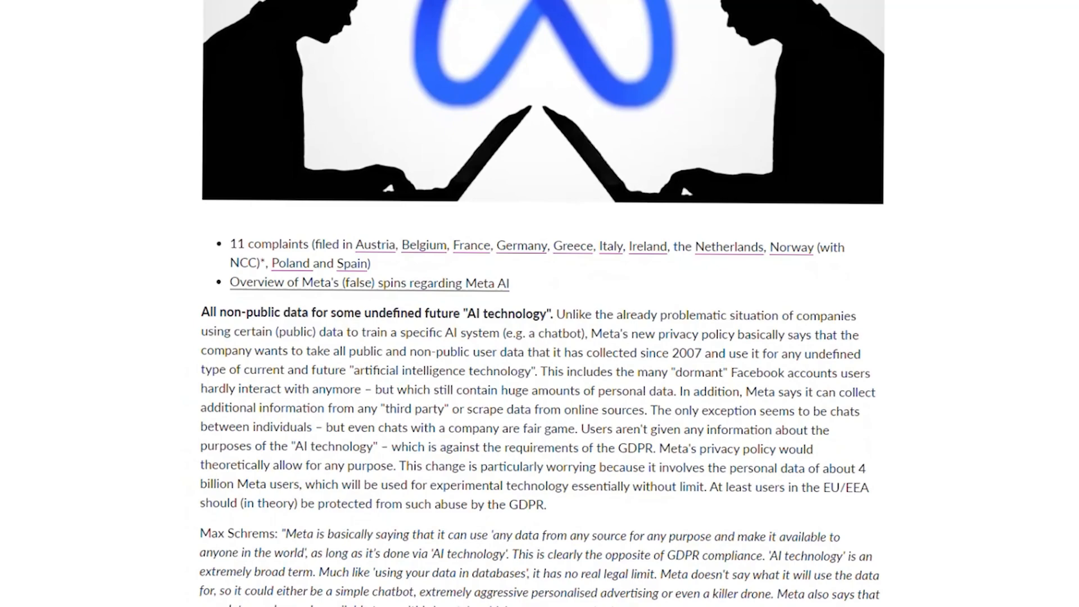
scroll("down", 3)
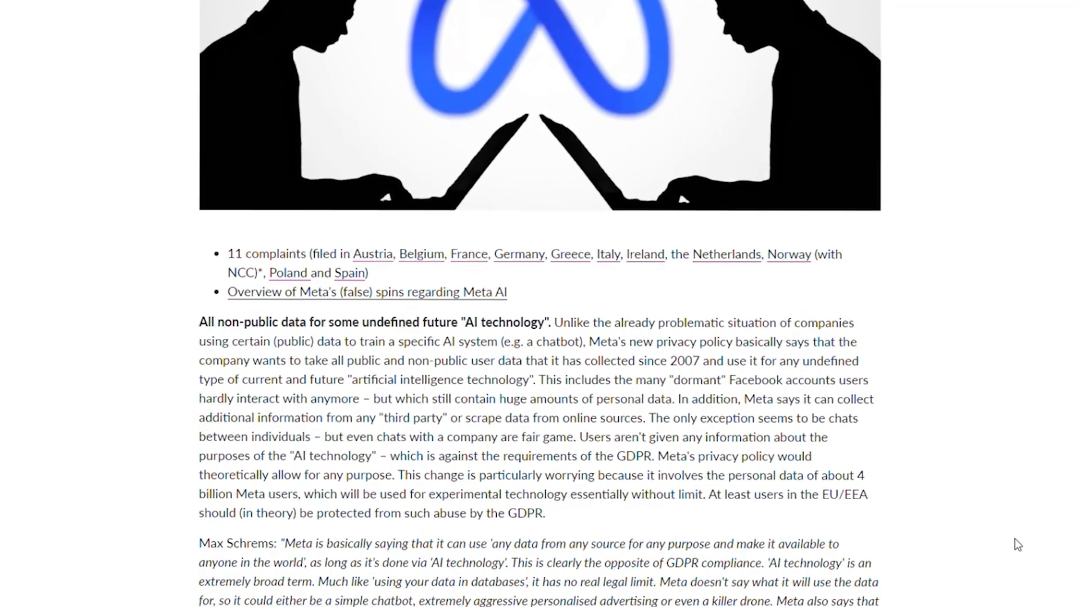
scroll("down", 3)
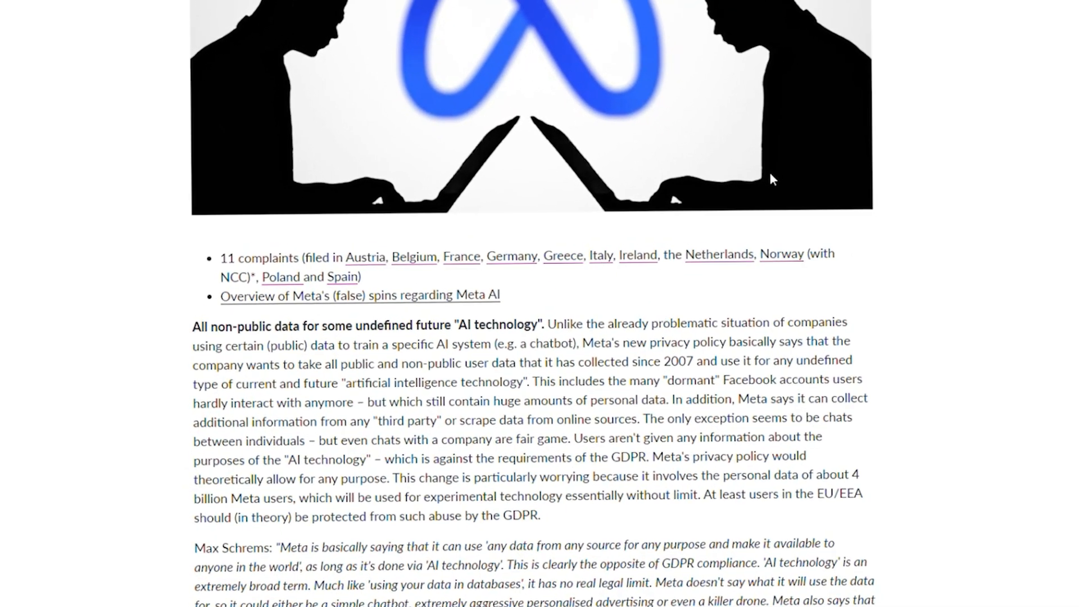